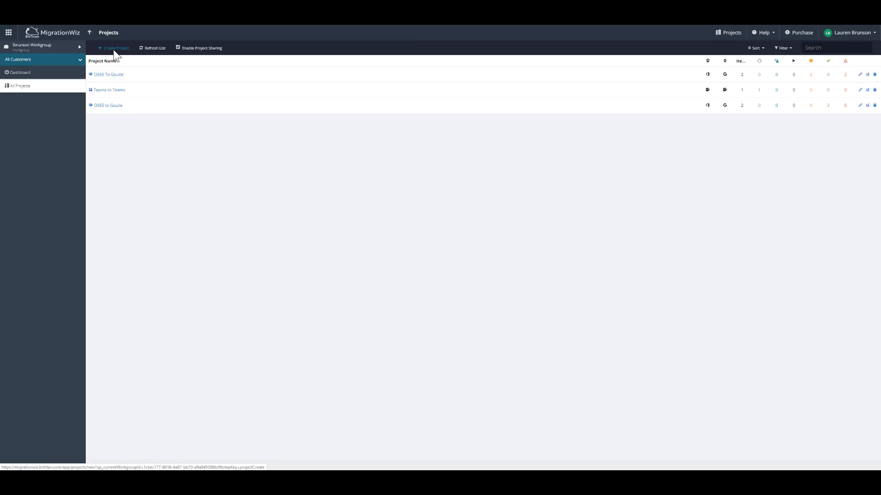
Start a new migration project from the Projects toolbar.
left_click(114, 48)
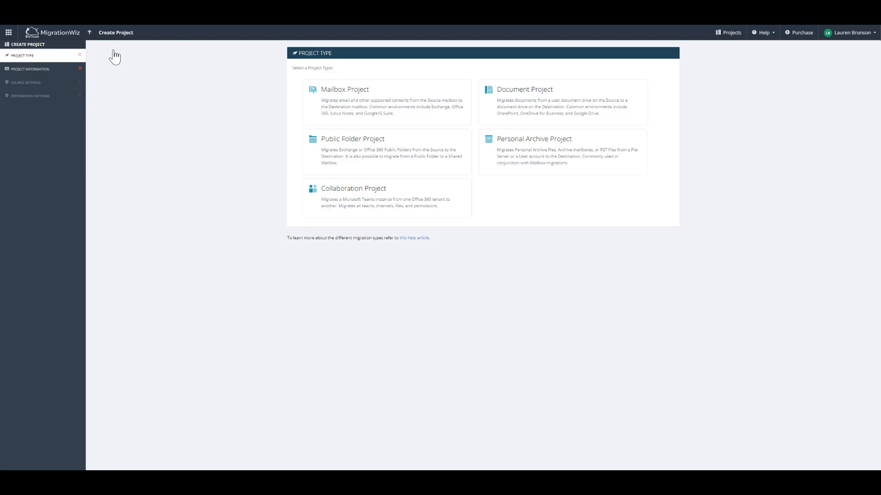
mouse_move(119, 58)
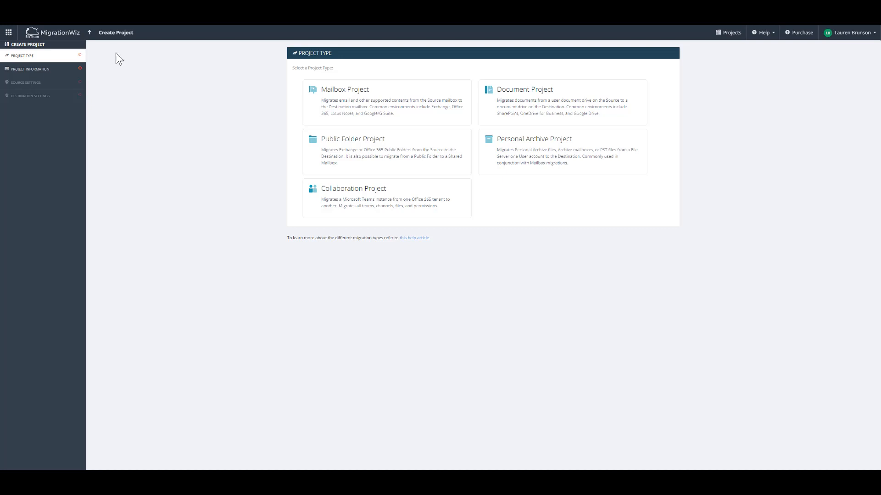
mouse_move(309, 119)
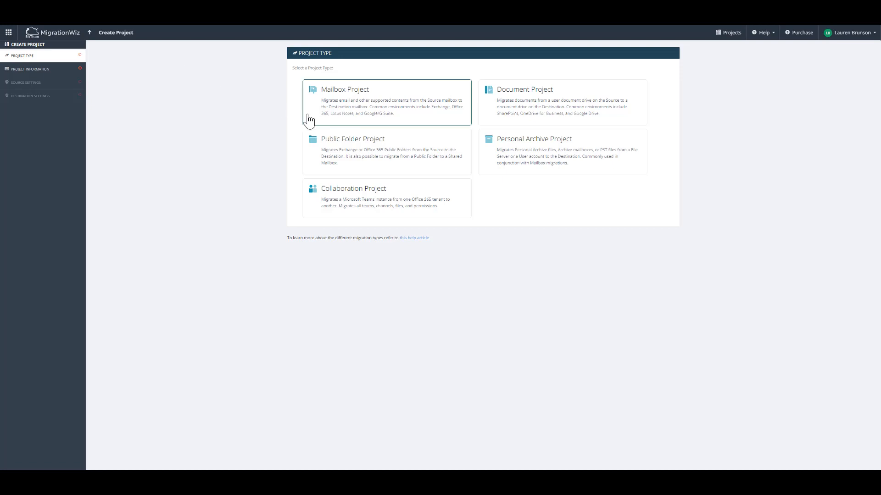
Choose a Mailbox project and name it 'O365 to GSuite Migration'.
left_click(387, 101)
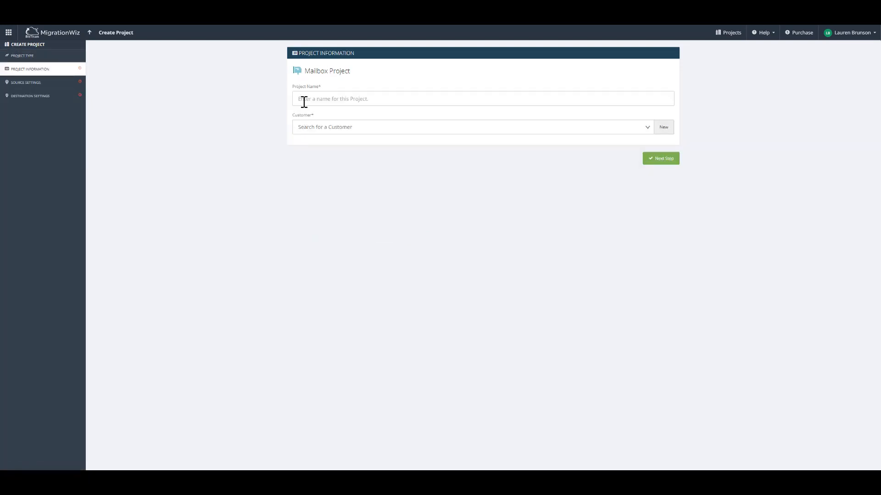
type("O365 to GSuite Migration")
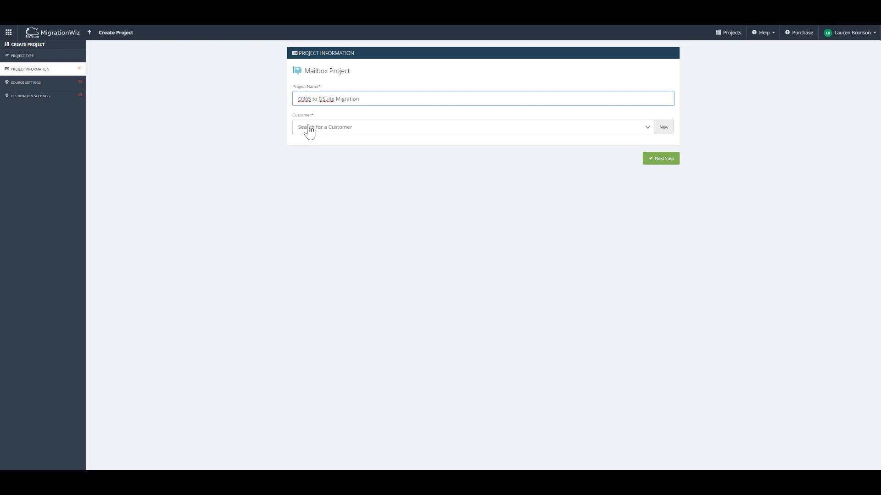
mouse_move(662, 127)
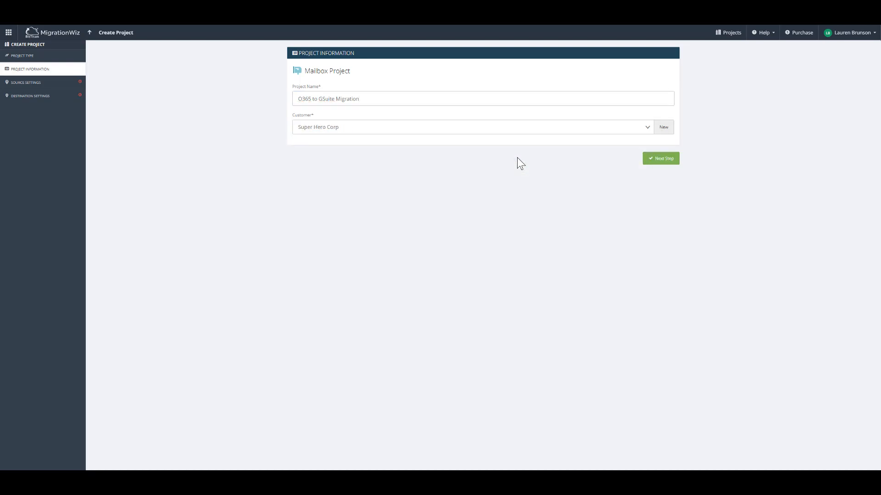
Advance the wizard to the source settings.
left_click(660, 158)
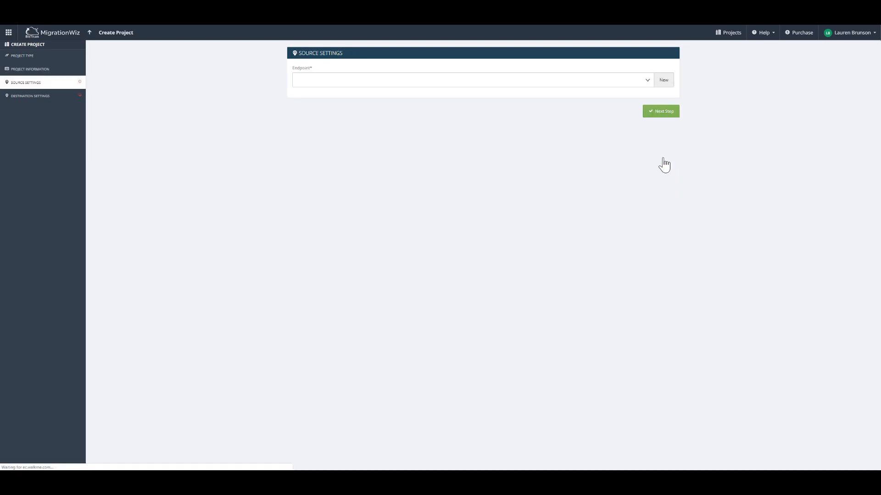
mouse_move(450, 108)
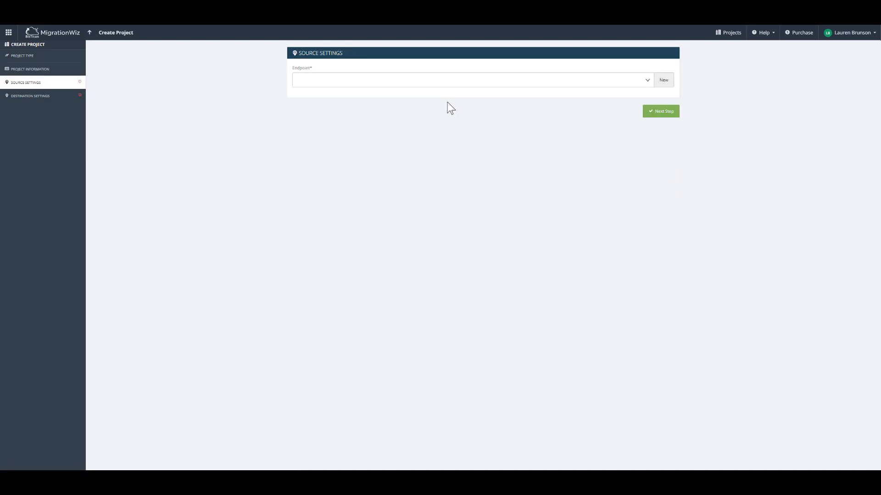
mouse_move(365, 89)
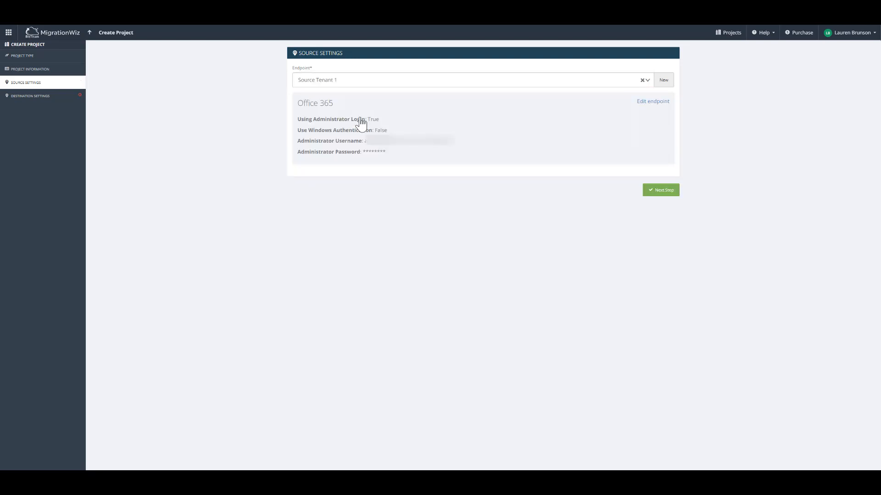
mouse_move(663, 201)
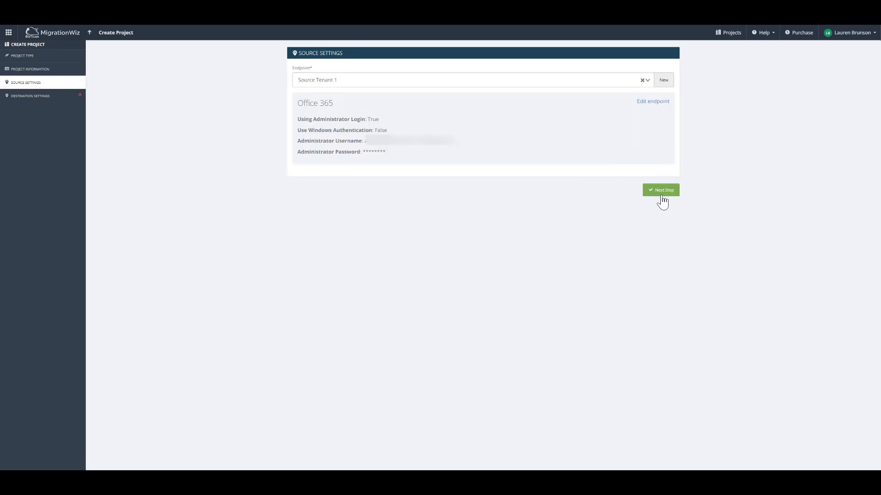
Advance to destination settings and choose the [G Suite (Gmail API)] GSuite endpoint.
left_click(661, 190)
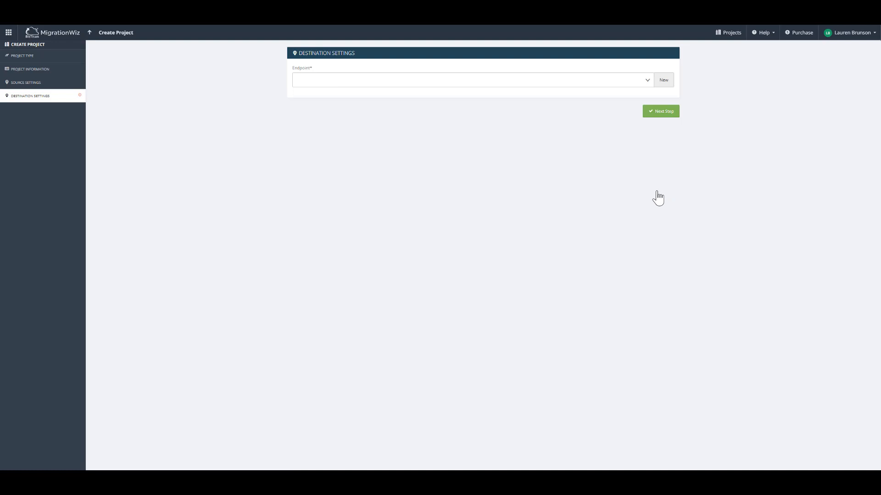
left_click(471, 79)
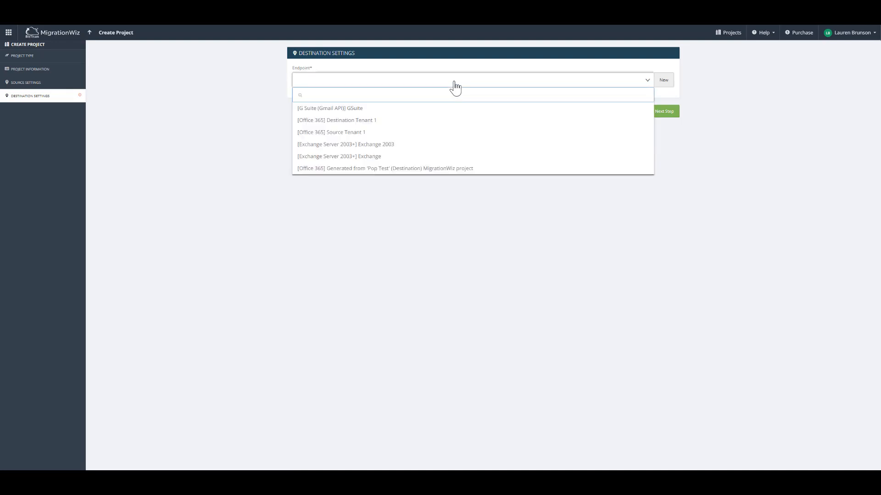
left_click(330, 109)
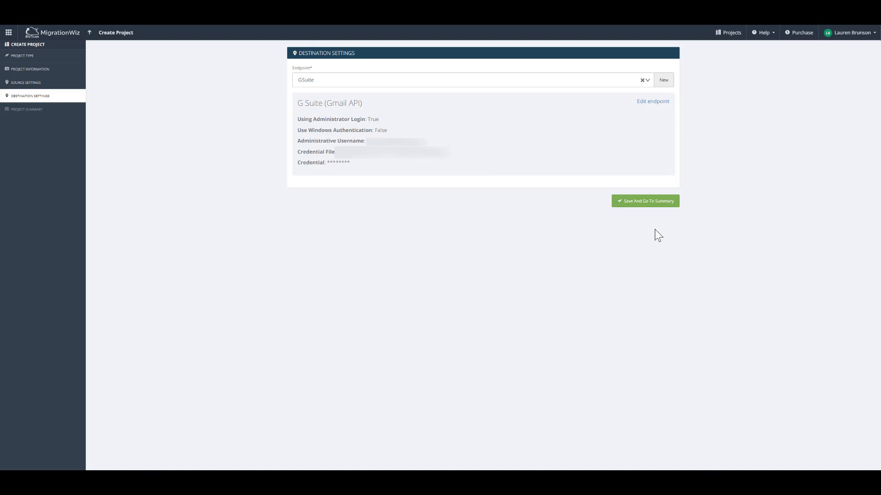
mouse_move(645, 201)
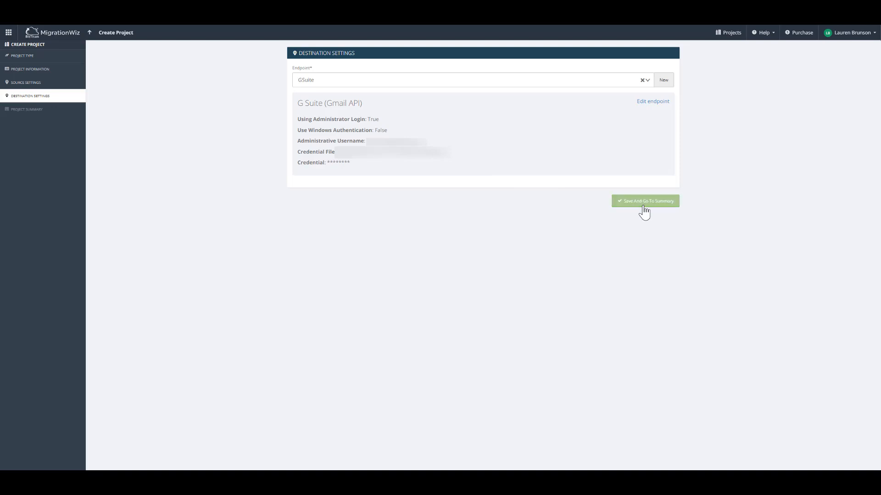
Save the endpoint settings and go to the project summary.
left_click(644, 201)
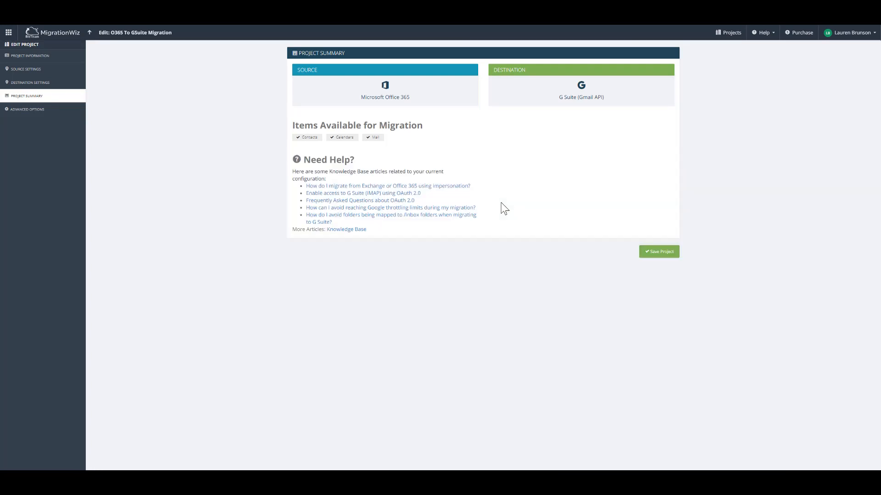
mouse_move(455, 109)
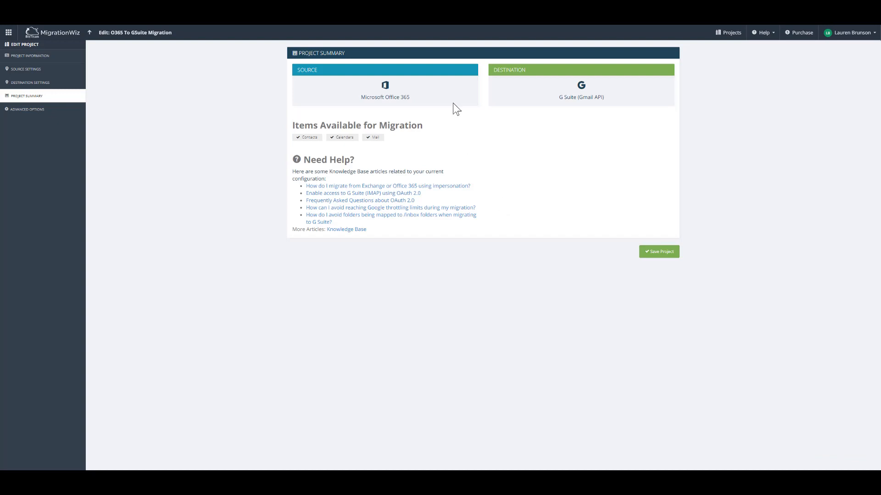
mouse_move(485, 102)
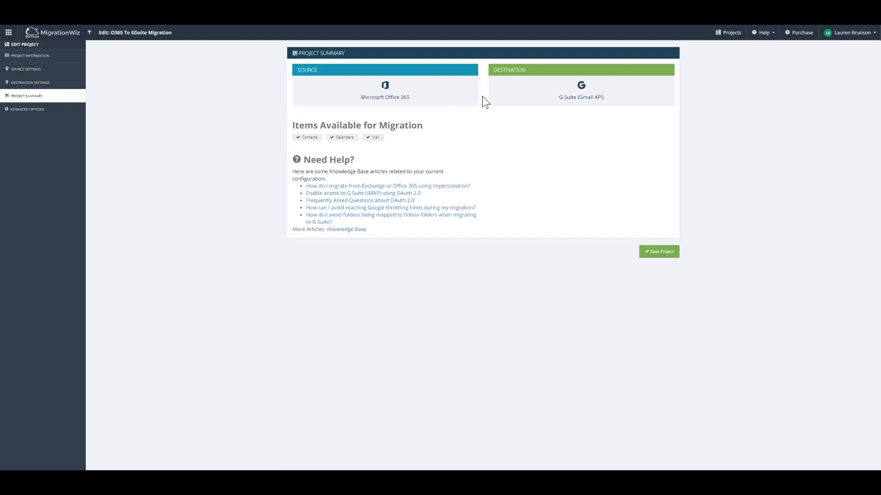
mouse_move(488, 102)
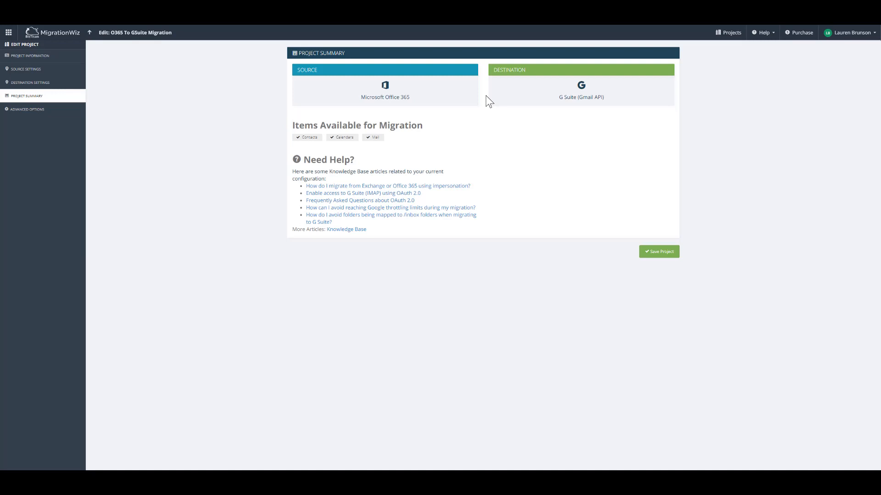
mouse_move(381, 193)
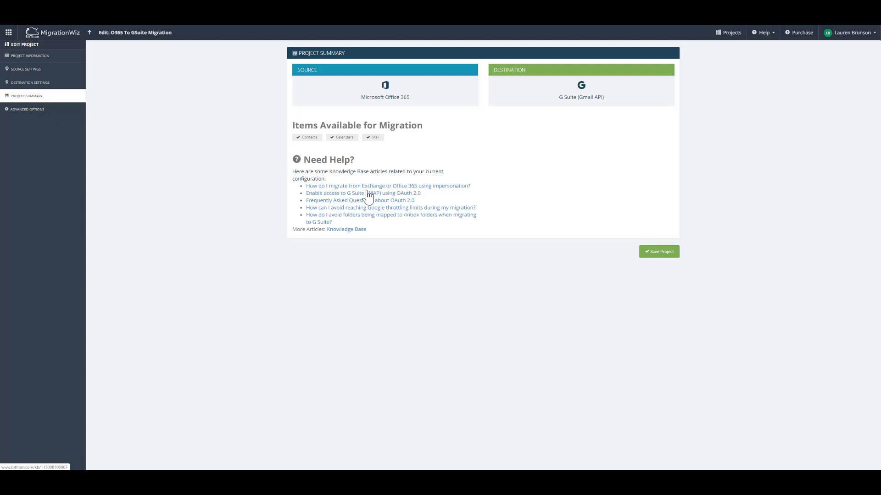
mouse_move(363, 193)
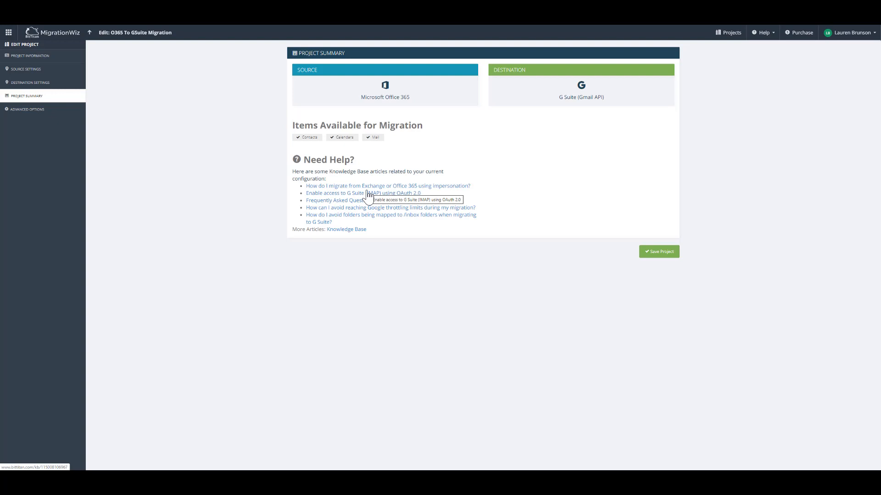
mouse_move(365, 194)
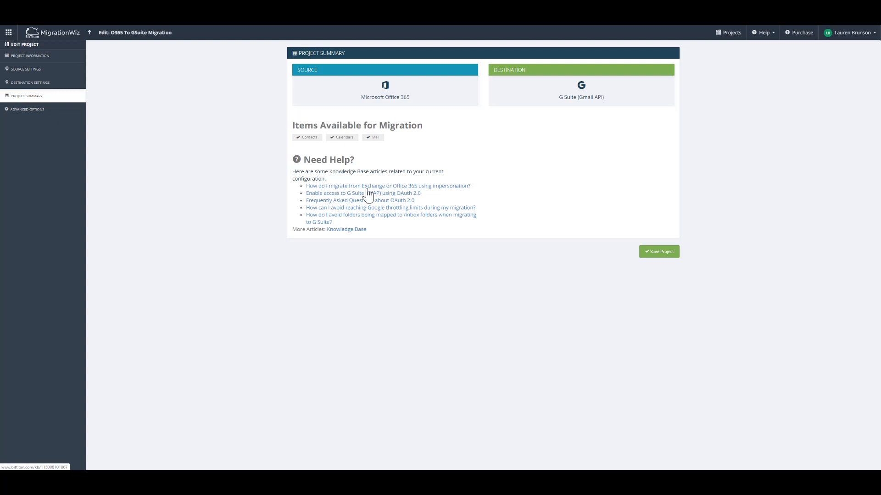
mouse_move(369, 193)
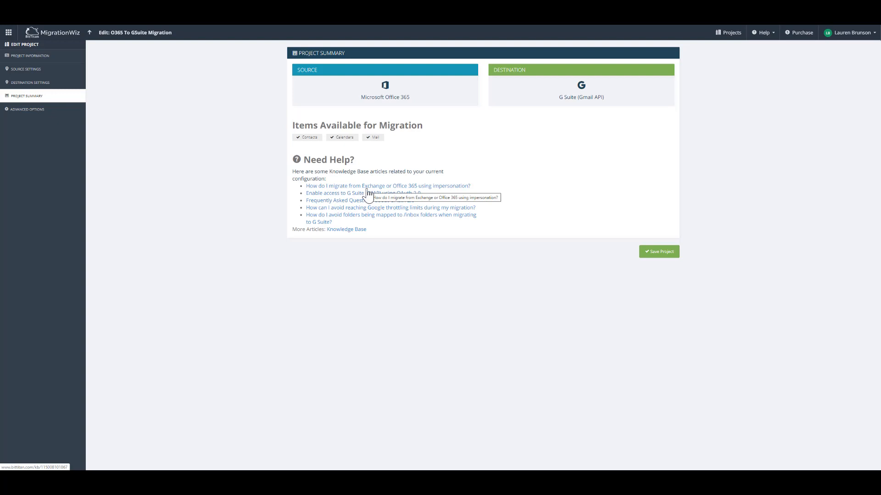
mouse_move(602, 254)
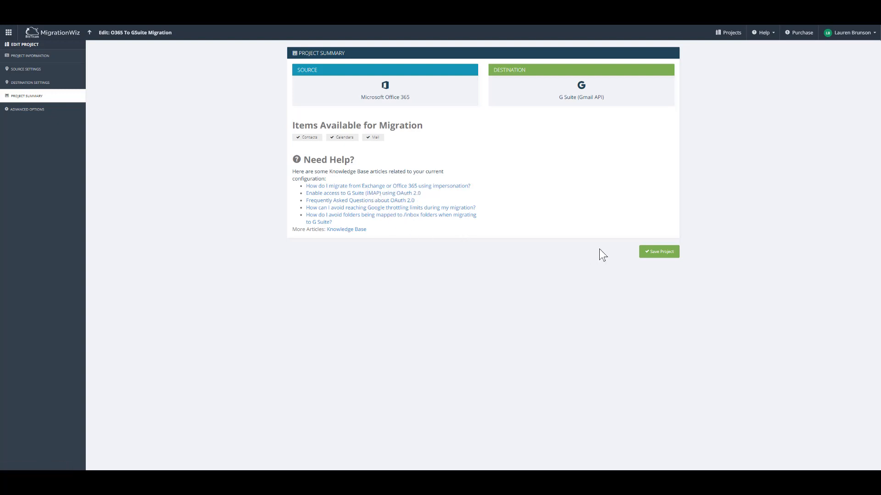
Save the new migration project.
left_click(659, 251)
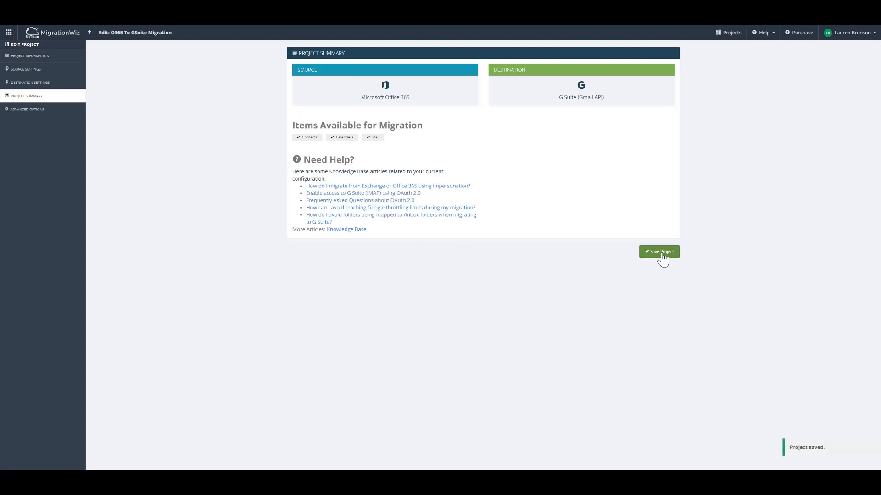
left_click(659, 252)
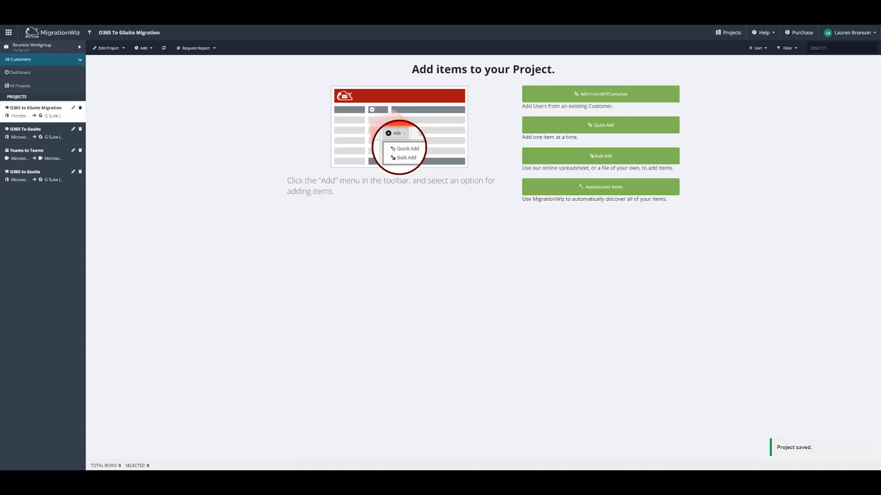
mouse_move(453, 252)
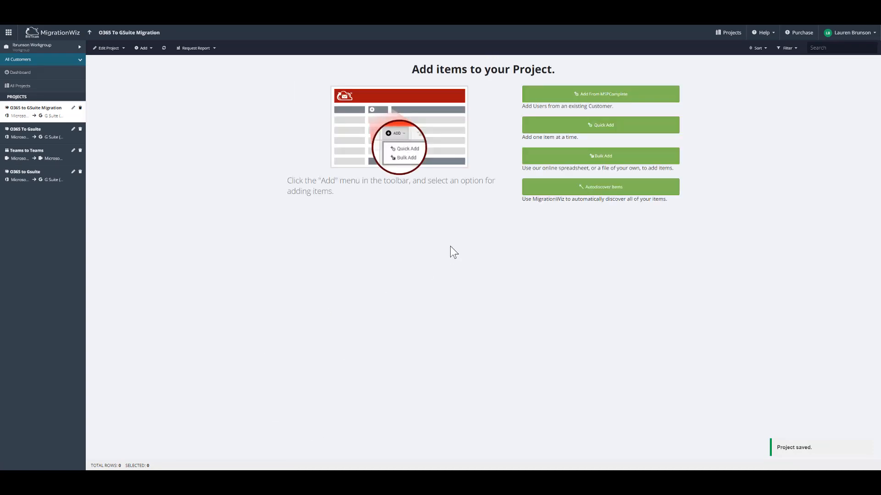
mouse_move(566, 116)
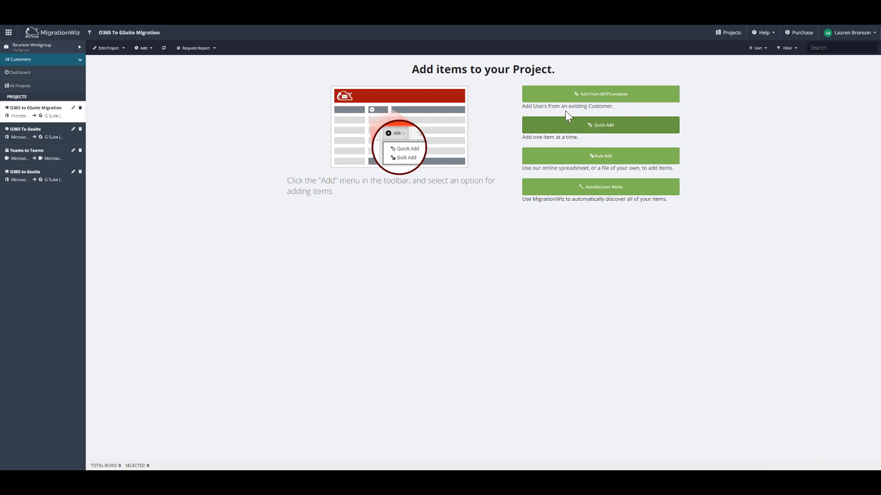
Add the customer's existing users ckent and wwoman from MSPComplete to the project.
left_click(600, 93)
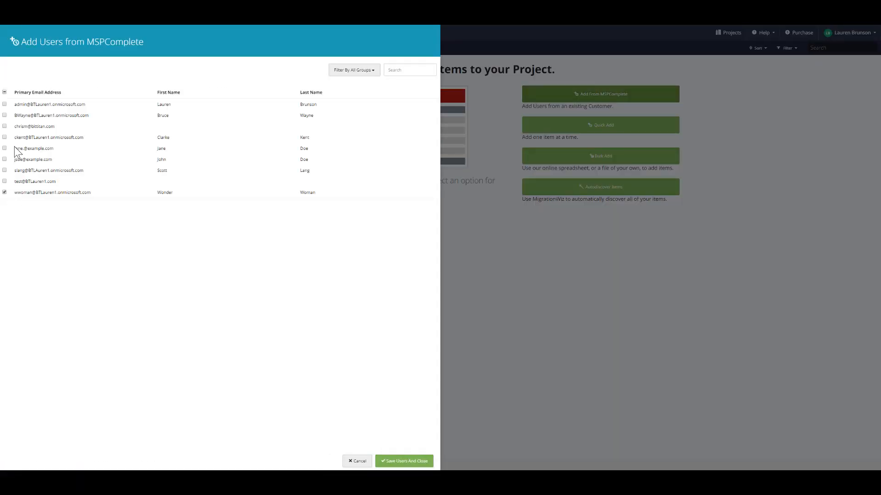
left_click(4, 137)
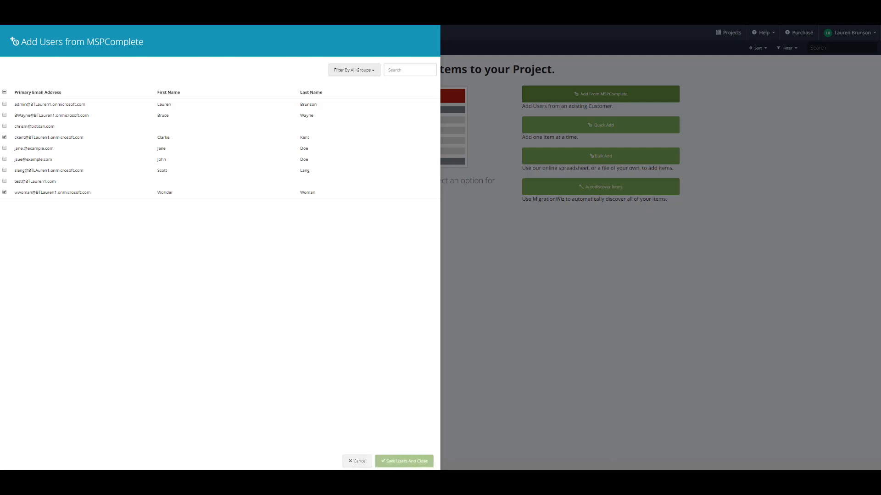
left_click(403, 461)
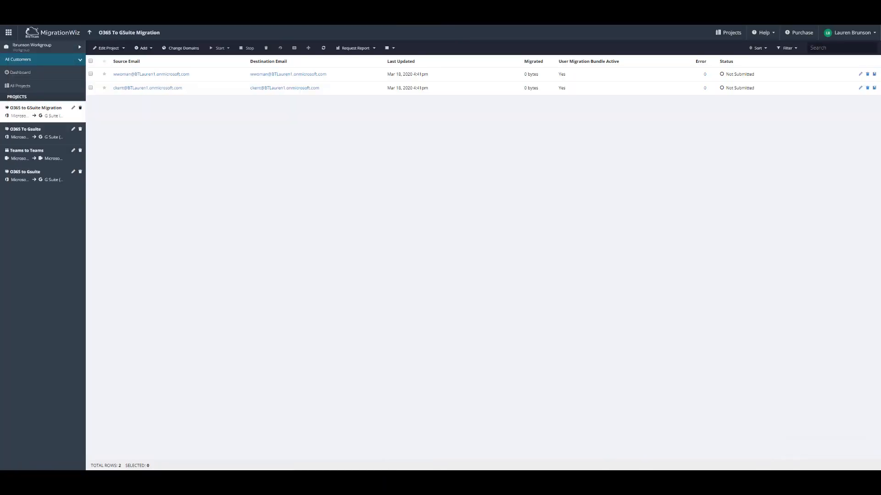
mouse_move(256, 346)
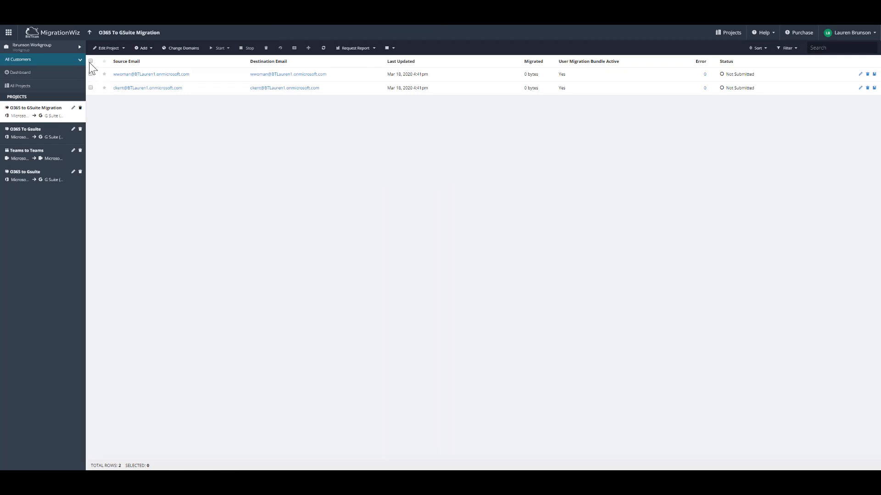
Run Verify Credentials on both users and confirm the run.
left_click(220, 48)
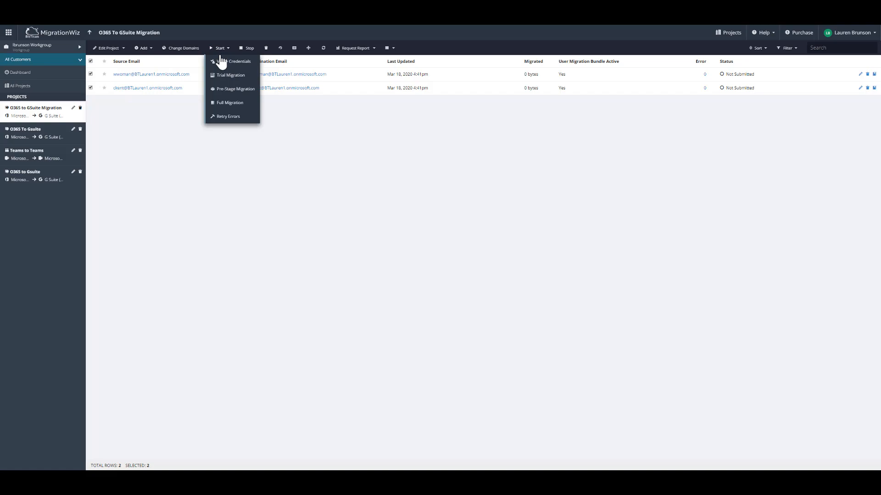
left_click(238, 62)
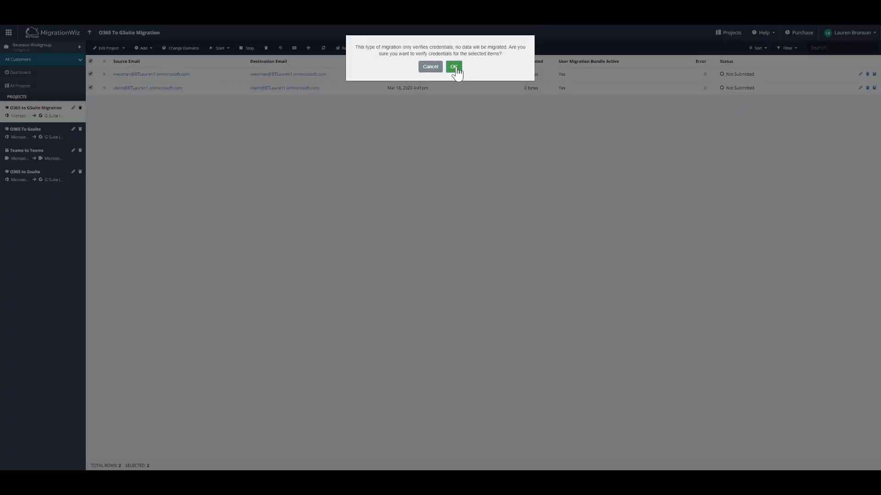
left_click(454, 67)
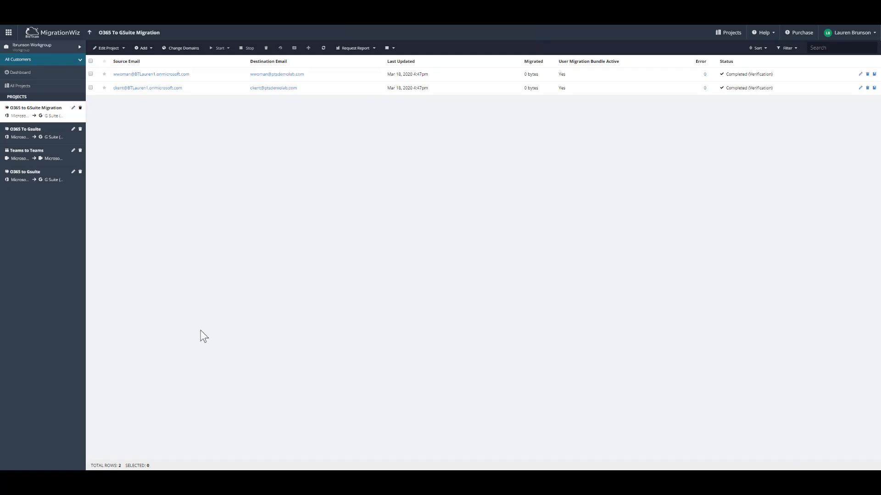
mouse_move(126, 98)
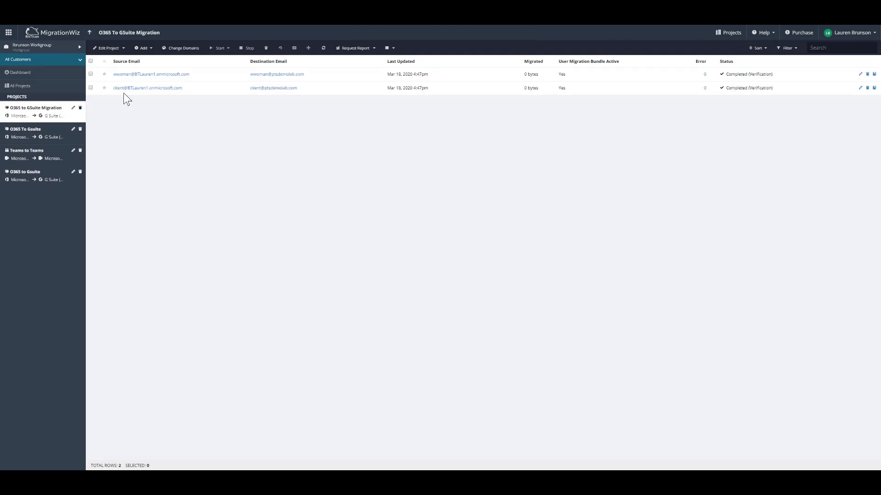
Launch a pre-stage migration of both users' mail older than 30 Days Ago.
left_click(90, 61)
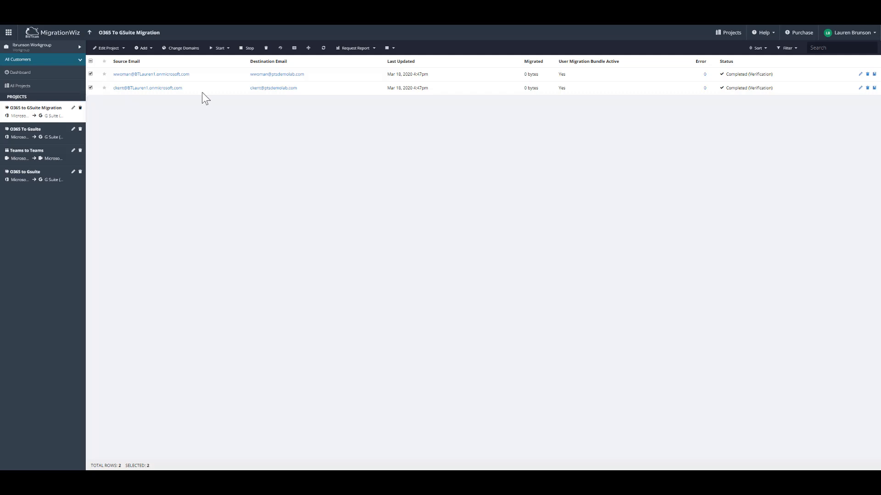
left_click(221, 48)
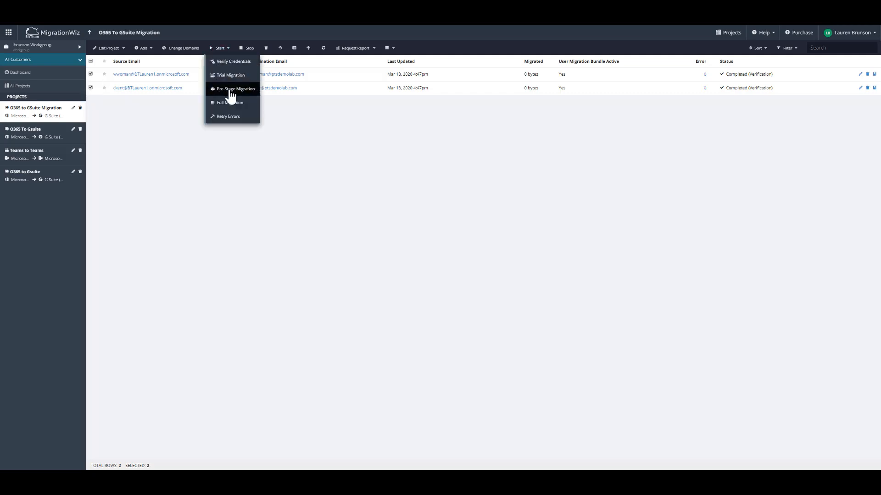
left_click(235, 89)
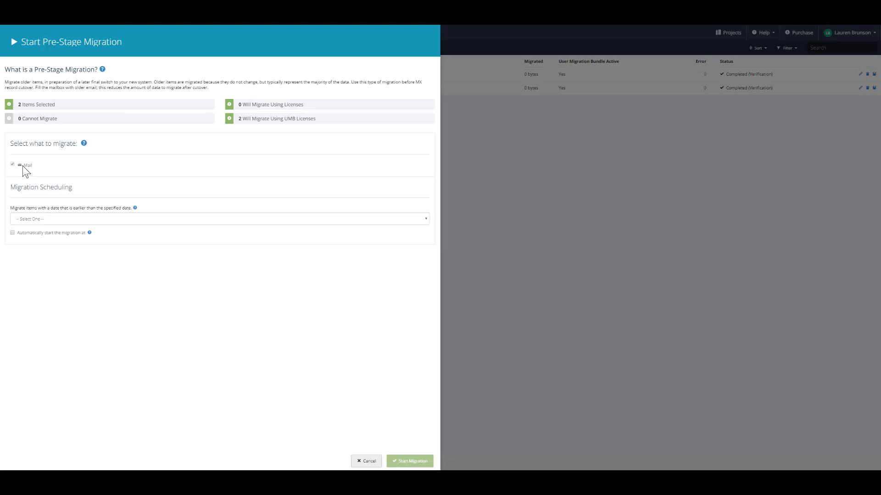
left_click(219, 219)
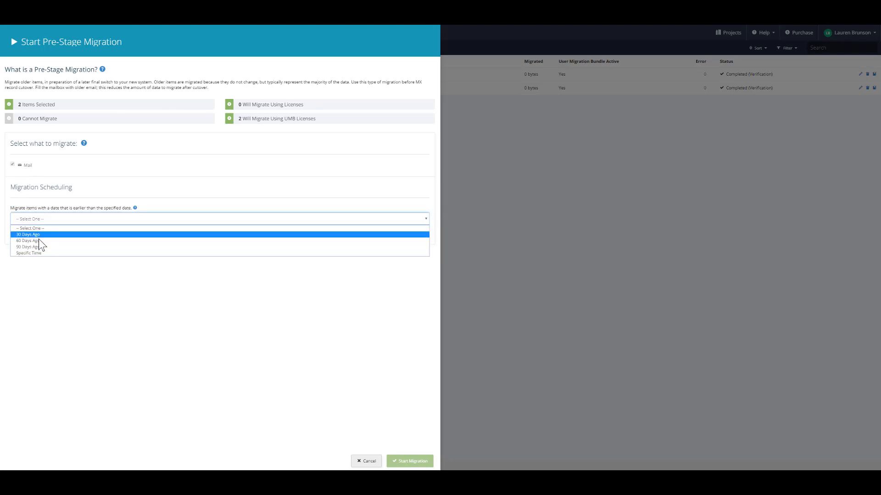
mouse_move(39, 247)
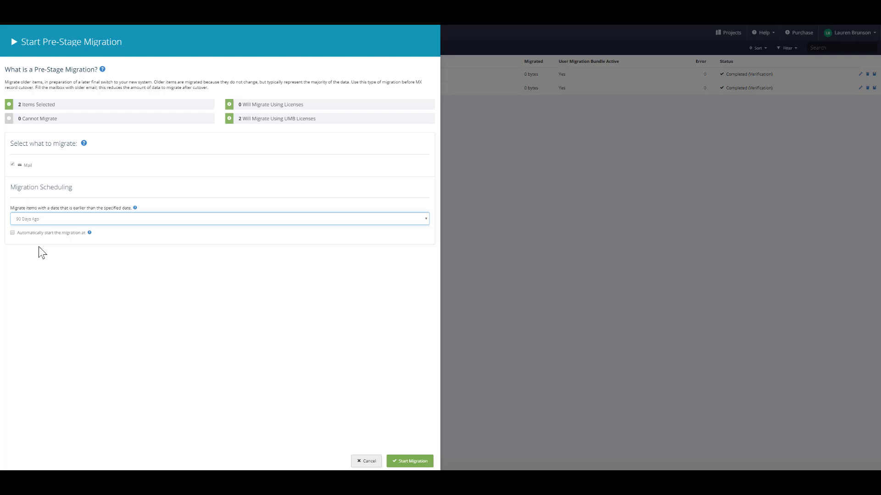
mouse_move(316, 366)
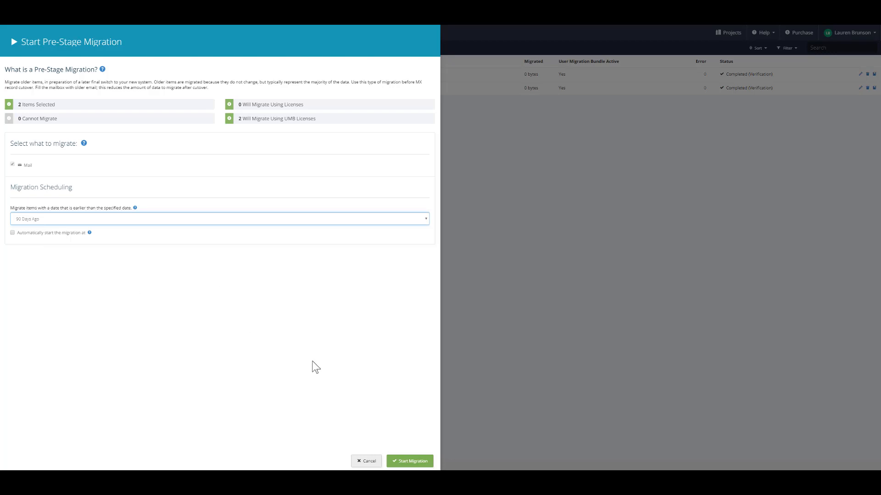
left_click(409, 461)
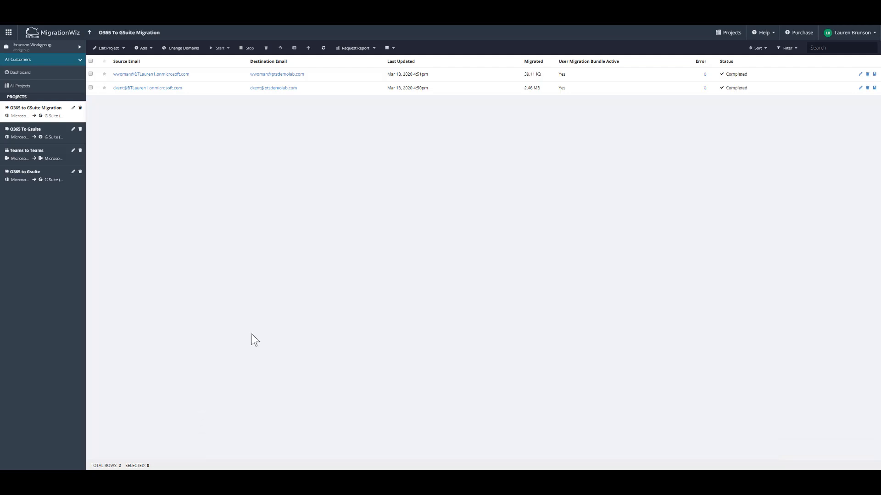
mouse_move(214, 158)
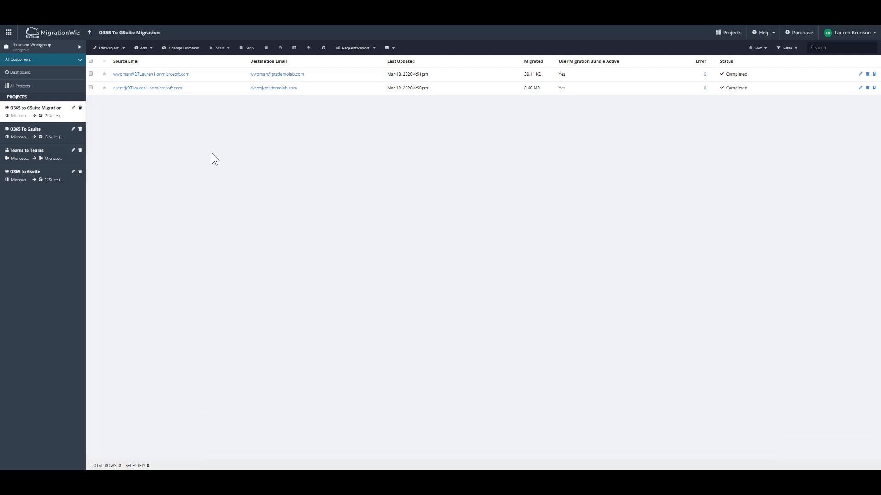
Launch a full migration of Contacts, Calendars and Mail for ckent and wwoman.
left_click(91, 73)
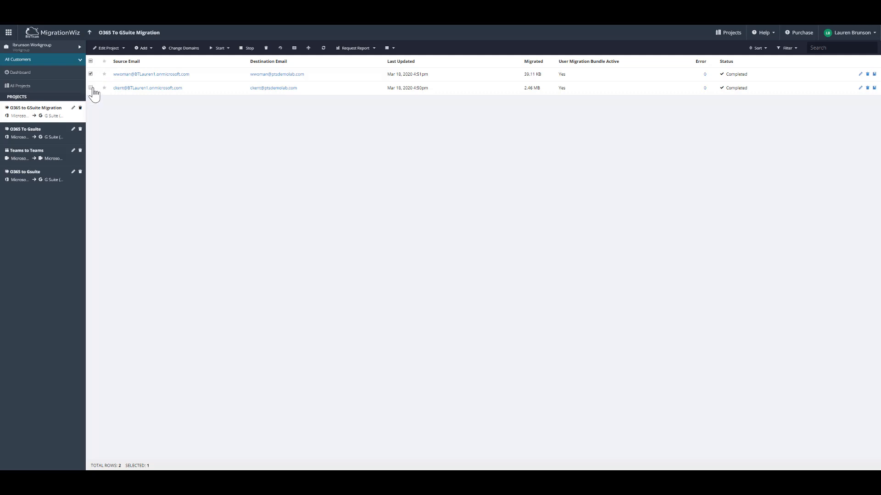
left_click(219, 48)
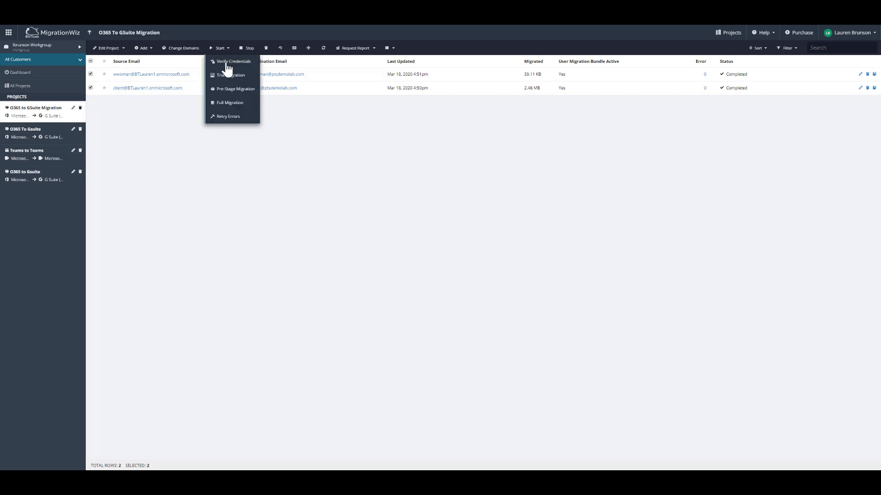
left_click(229, 103)
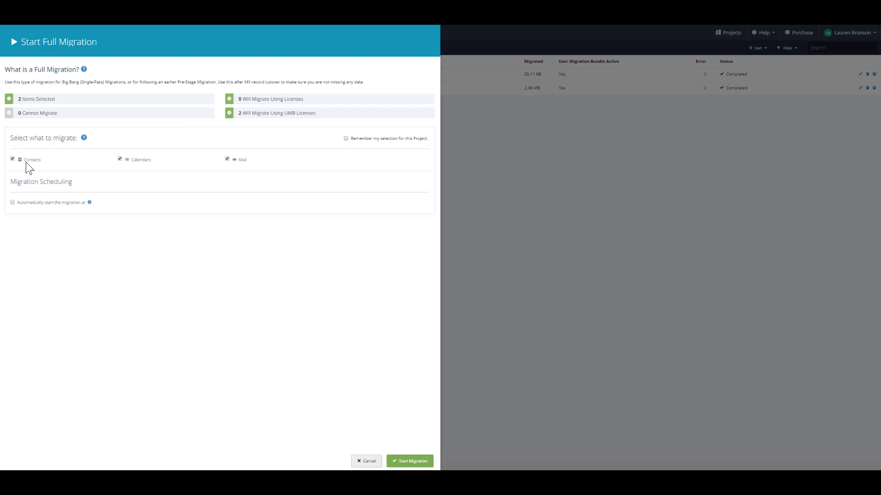
mouse_move(236, 167)
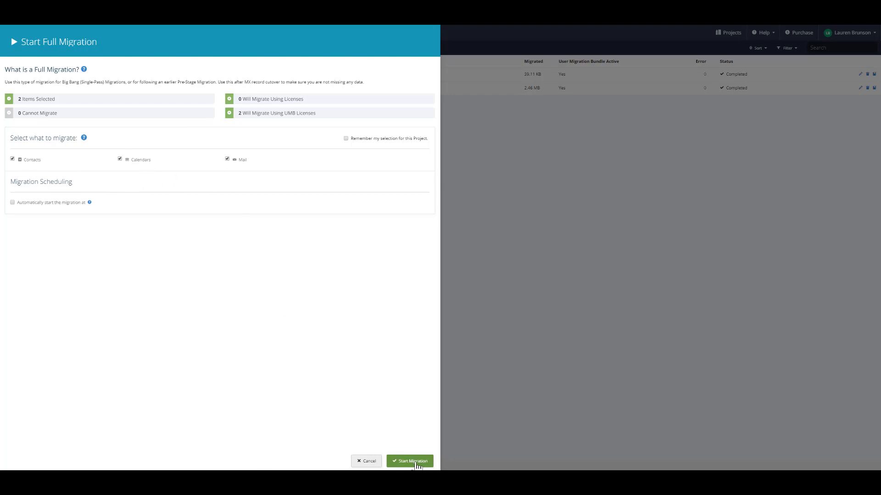
left_click(409, 462)
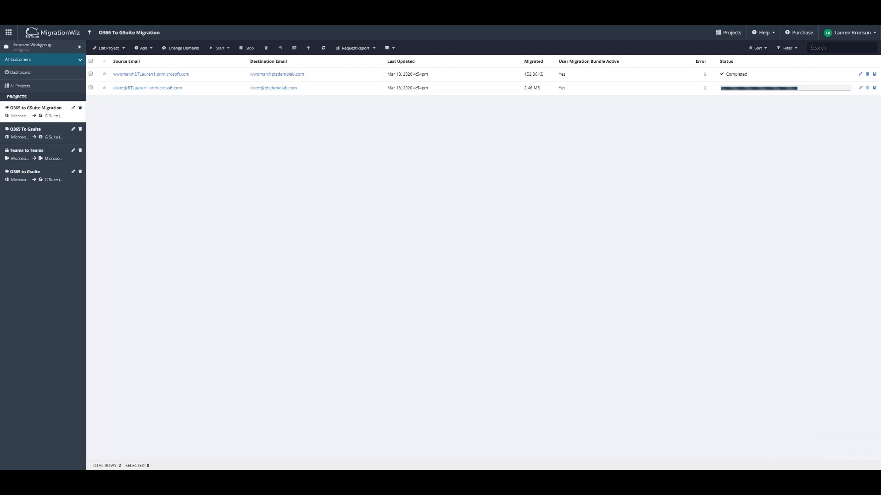
mouse_move(287, 332)
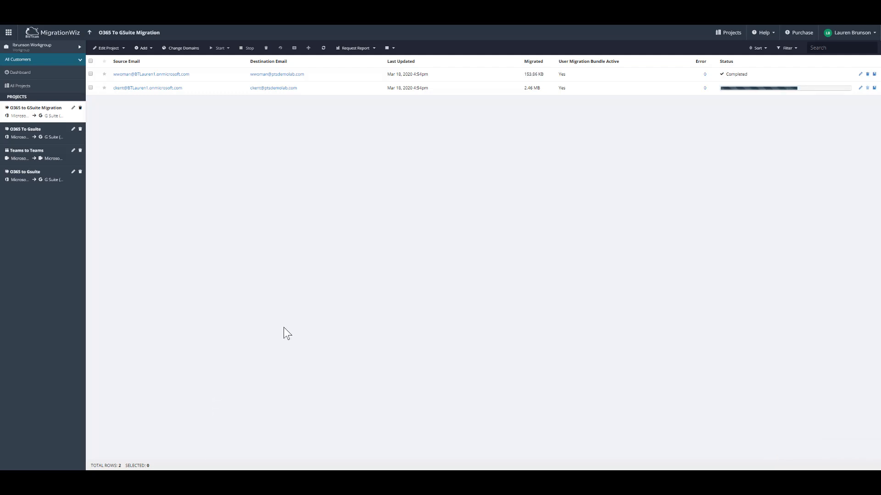
mouse_move(398, 335)
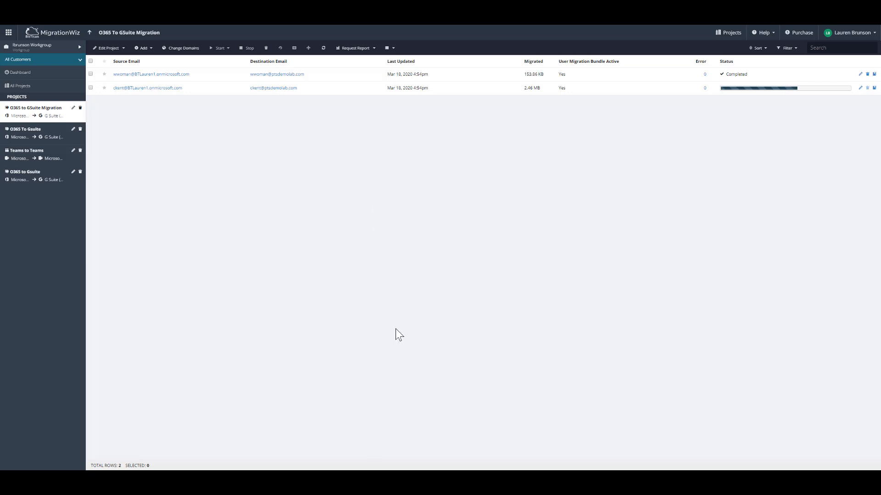